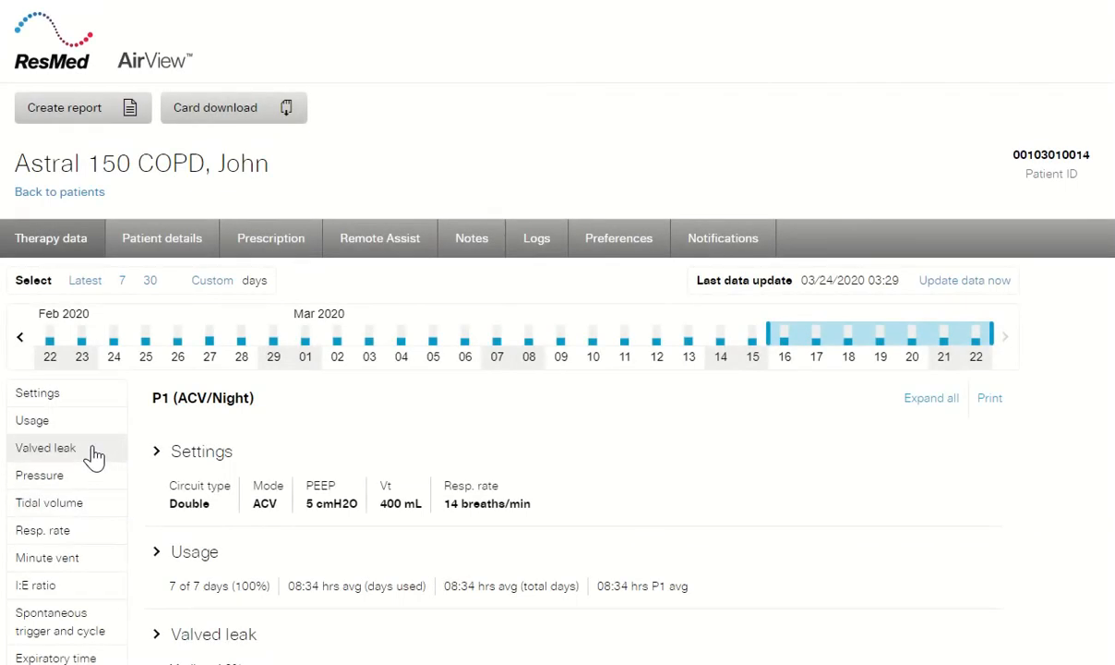
pyautogui.moveTo(91, 433)
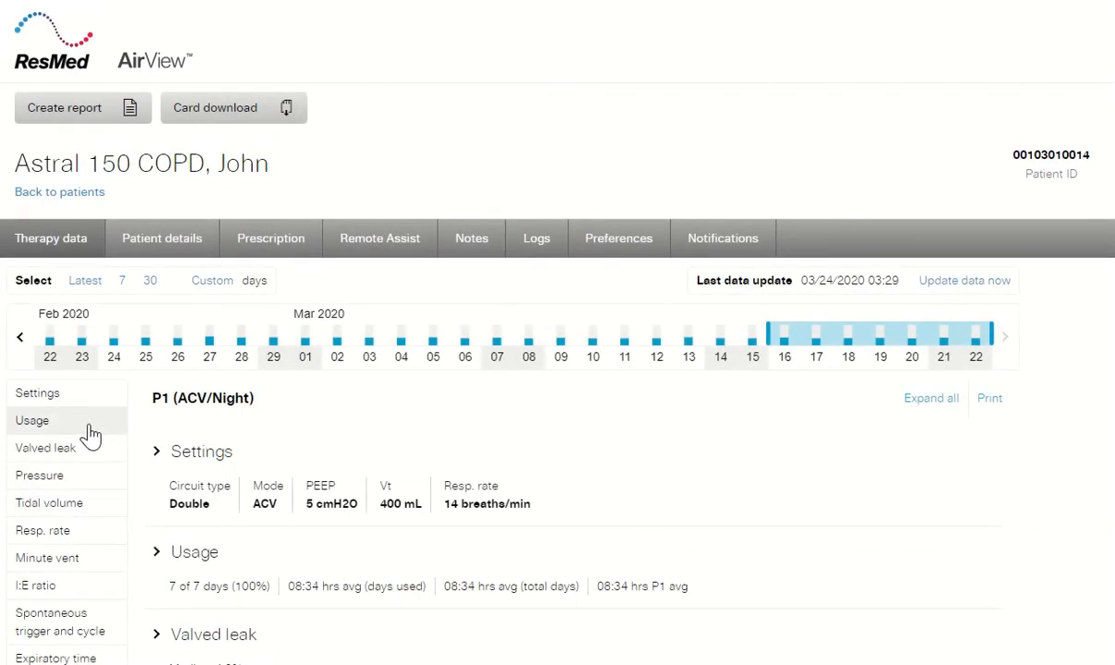
pyautogui.moveTo(79, 504)
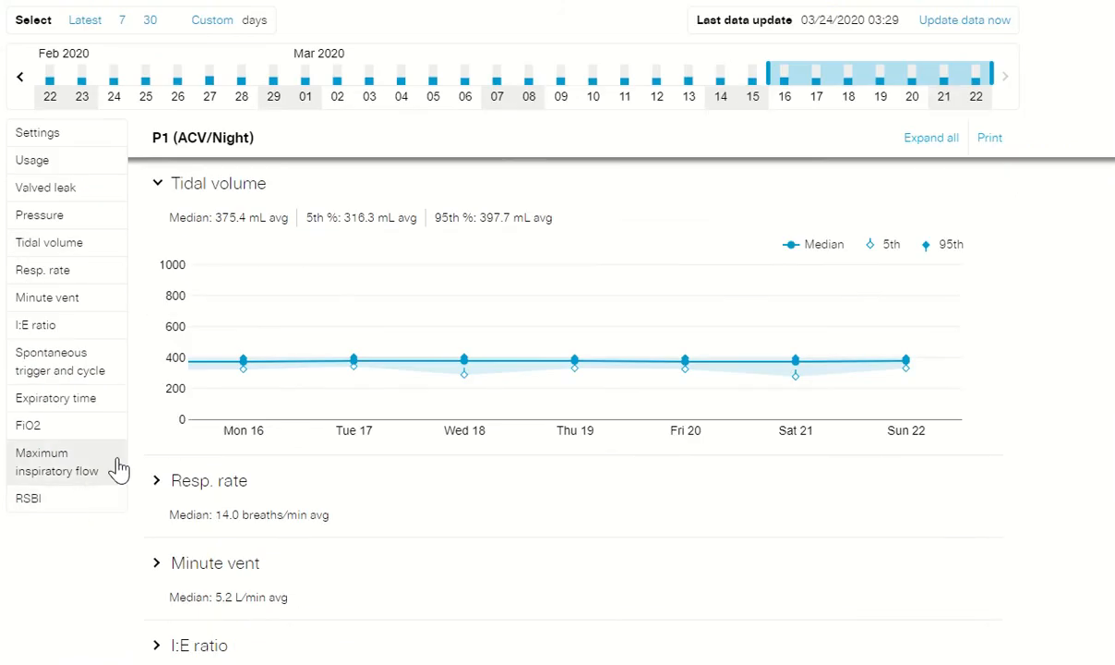
pyautogui.moveTo(783, 126)
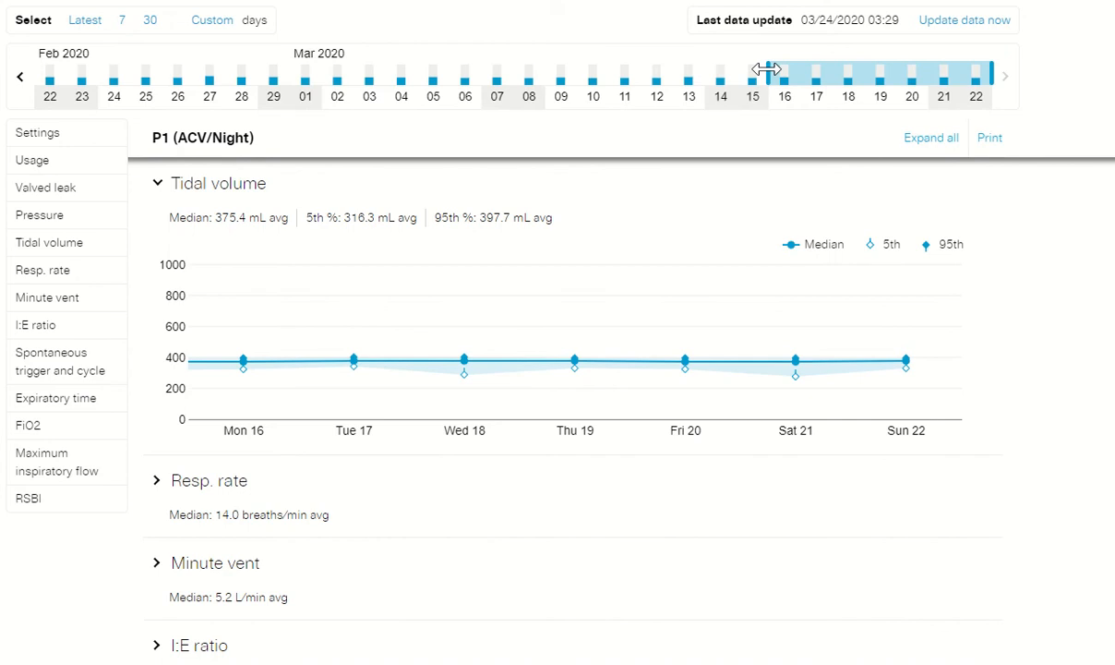
# - Extend the tidal volume trend's start date back to March 9
pyautogui.moveTo(763, 68); pyautogui.dragTo(735, 69)
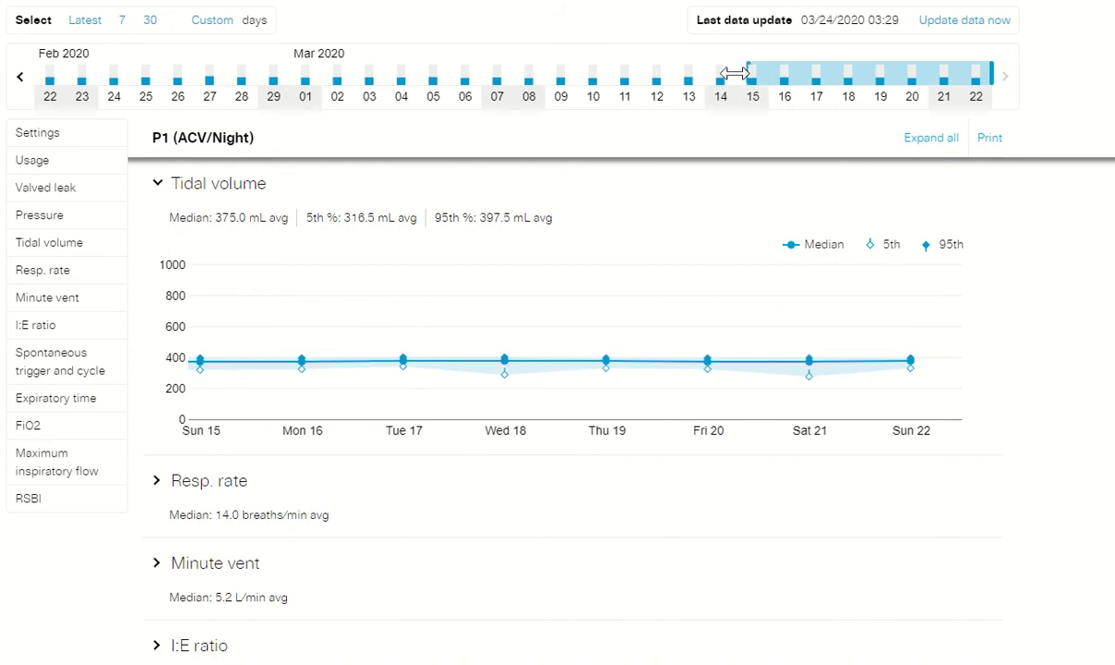
pyautogui.moveTo(734, 72); pyautogui.dragTo(697, 83)
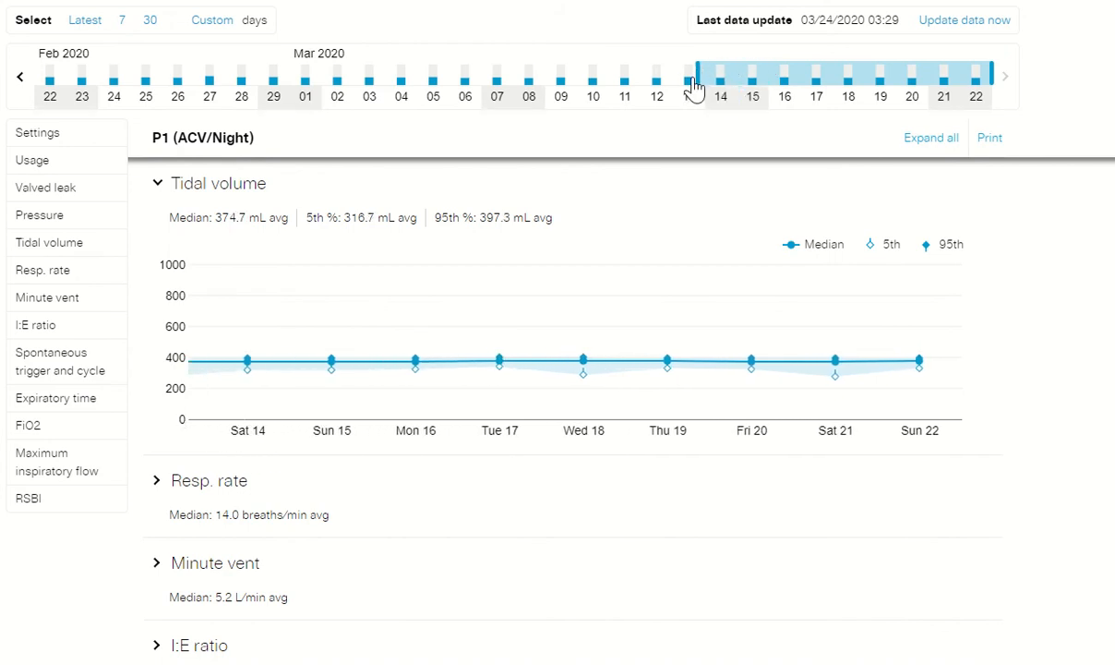
pyautogui.moveTo(692, 76); pyautogui.dragTo(628, 77)
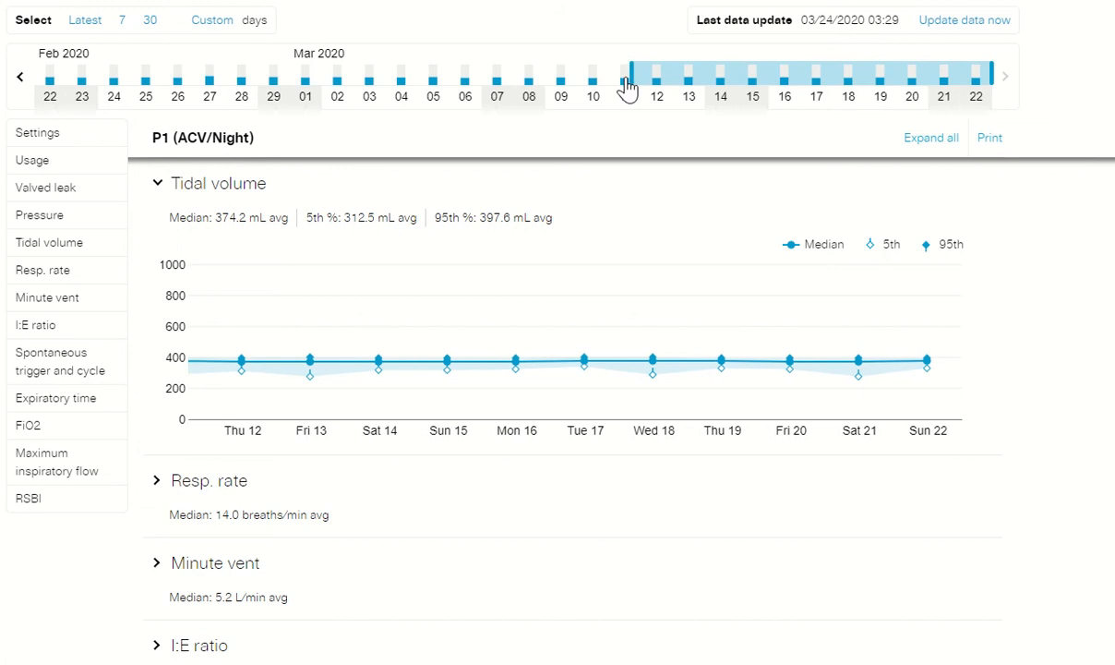
pyautogui.moveTo(627, 76); pyautogui.dragTo(570, 77)
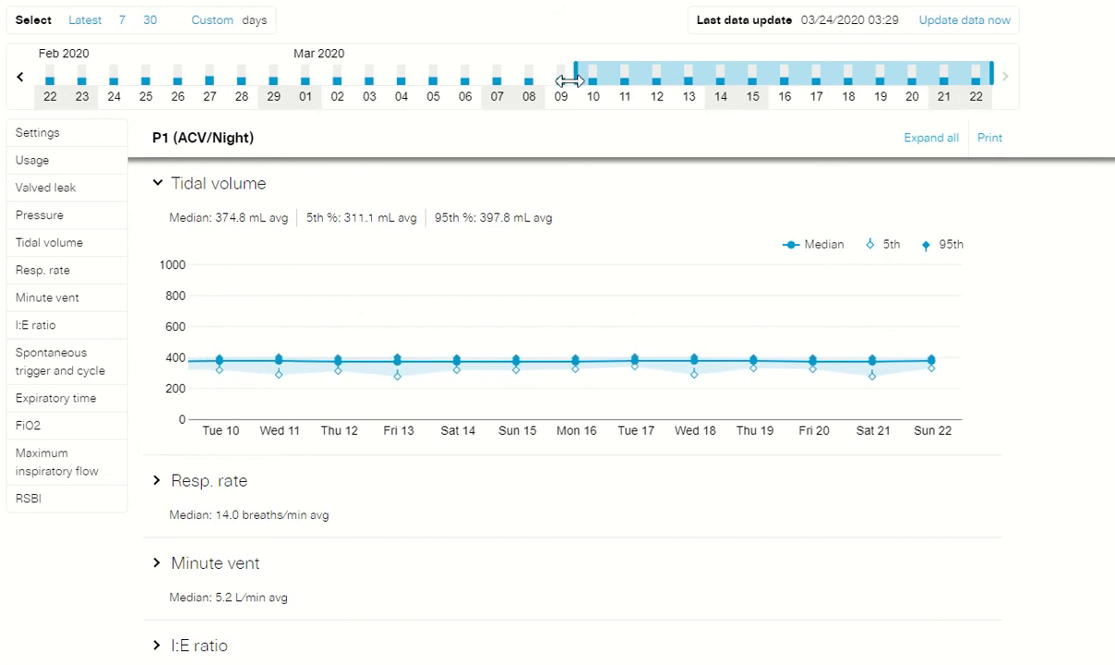
pyautogui.moveTo(569, 81); pyautogui.dragTo(547, 81)
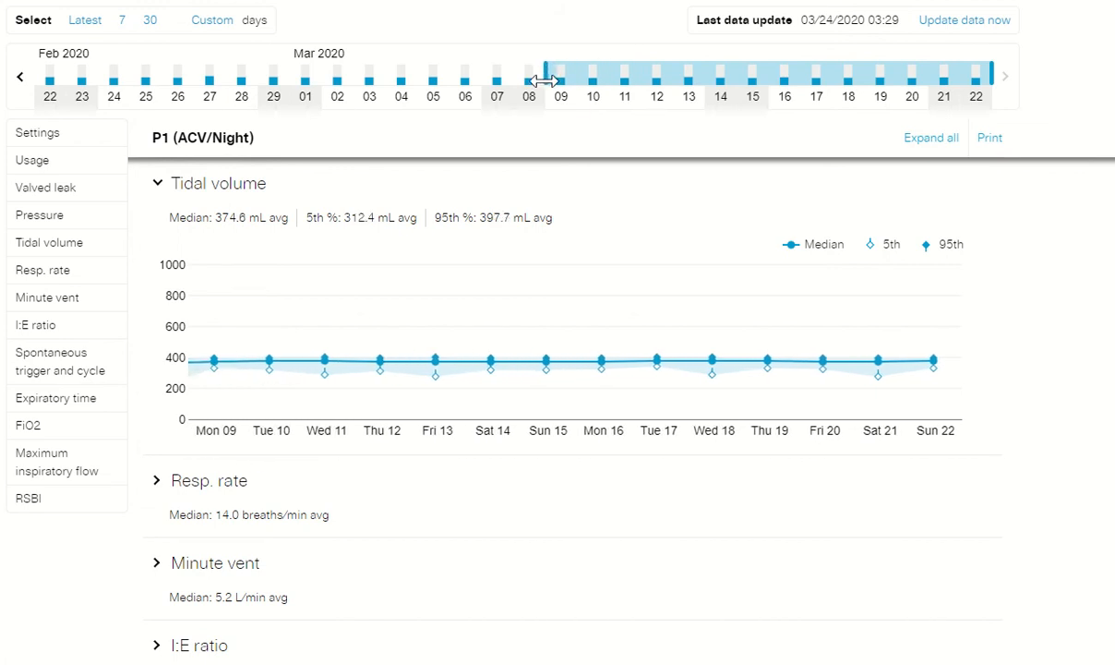
pyautogui.moveTo(561, 92)
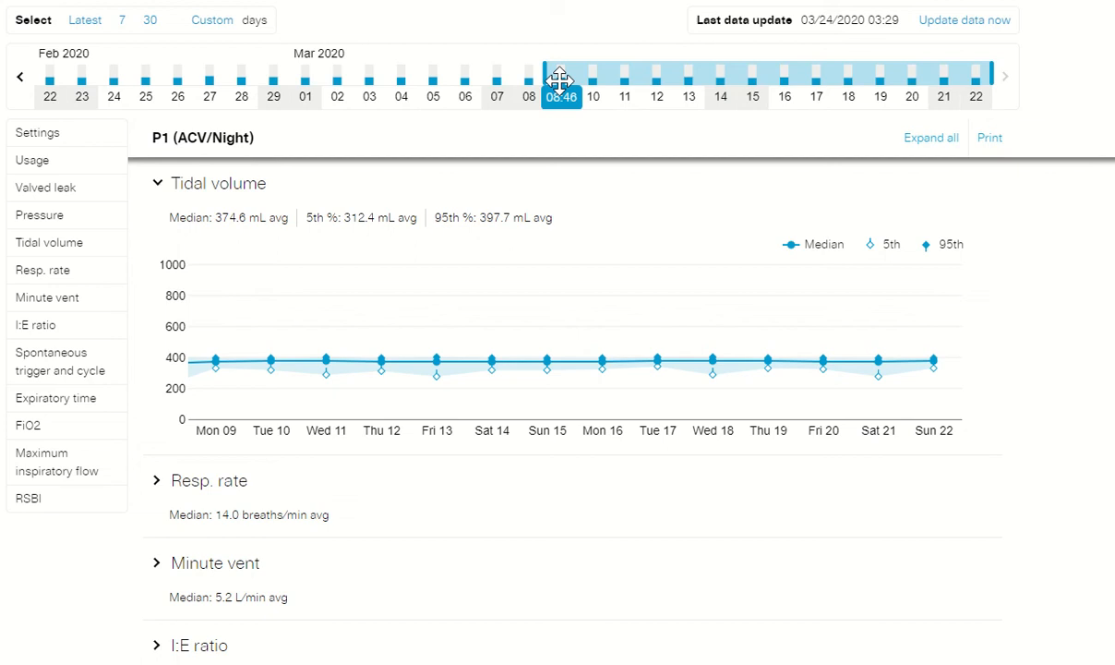
pyautogui.moveTo(557, 83)
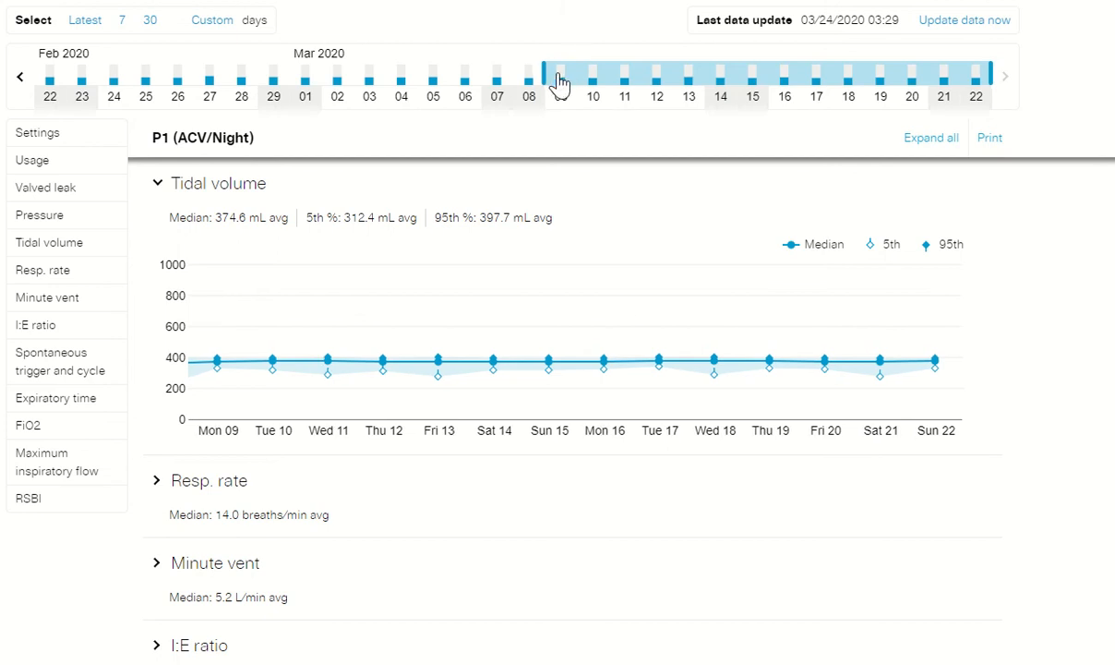
# - Shift the two-week trend period earlier to cover March 3 to 16
pyautogui.moveTo(558, 83); pyautogui.dragTo(494, 74)
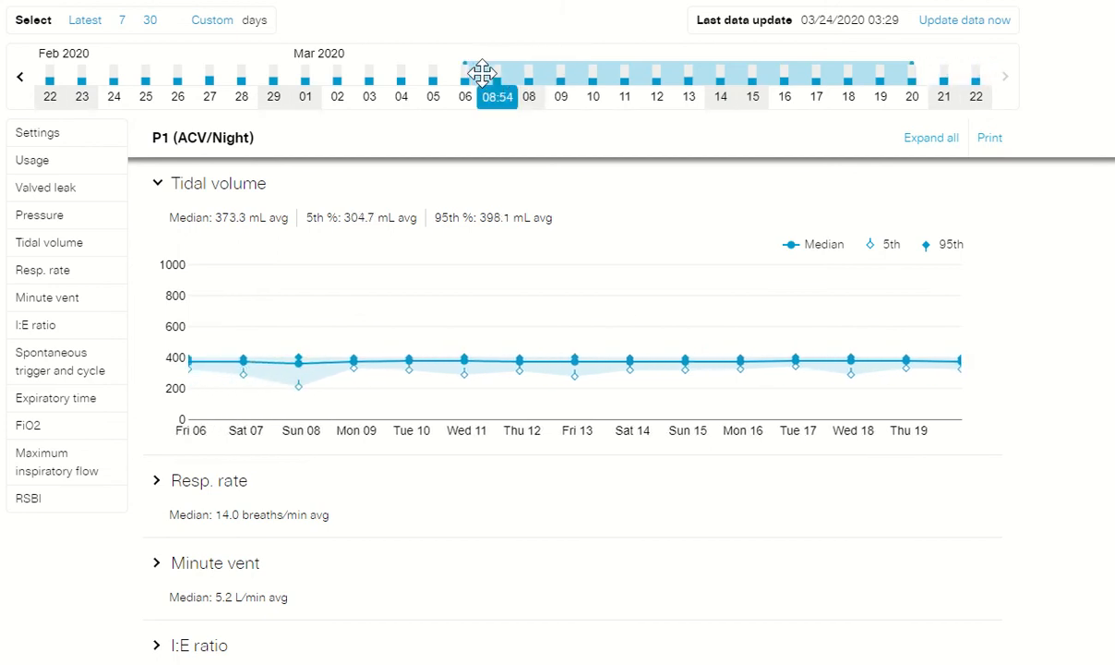
pyautogui.moveTo(496, 69); pyautogui.dragTo(433, 70)
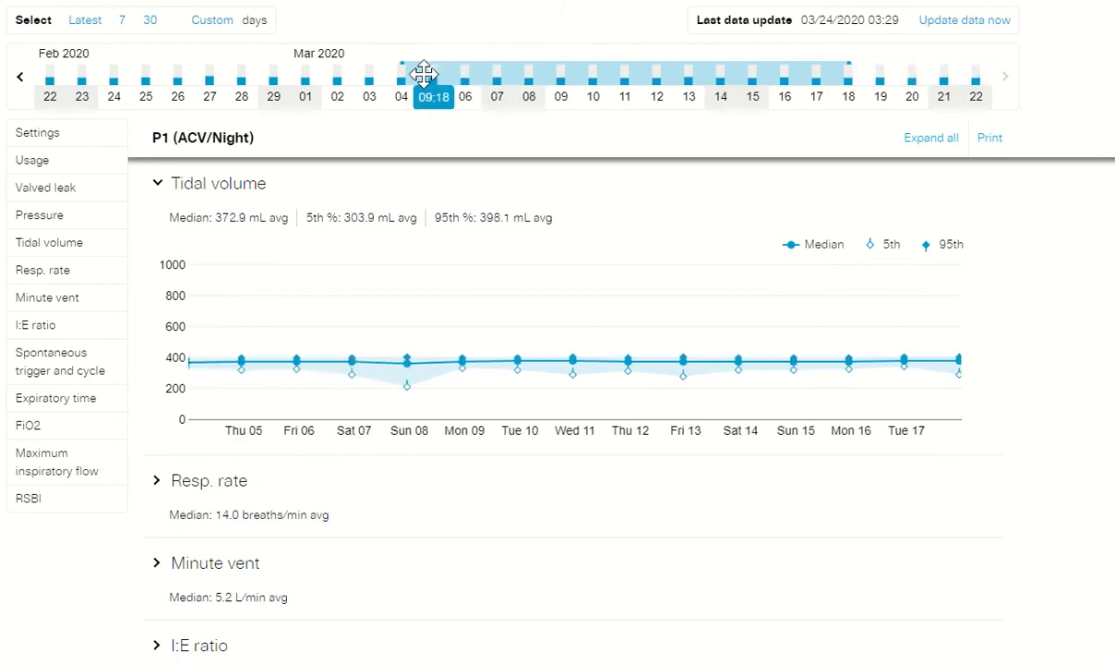
pyautogui.moveTo(424, 74); pyautogui.dragTo(372, 74)
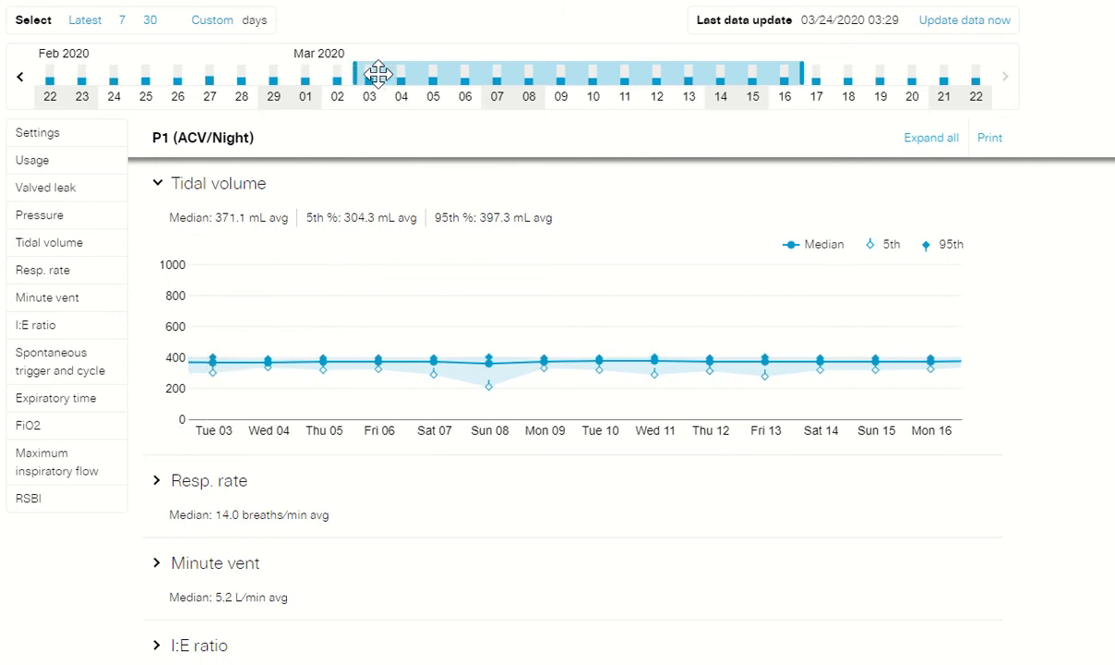
pyautogui.moveTo(372, 74); pyautogui.dragTo(351, 75)
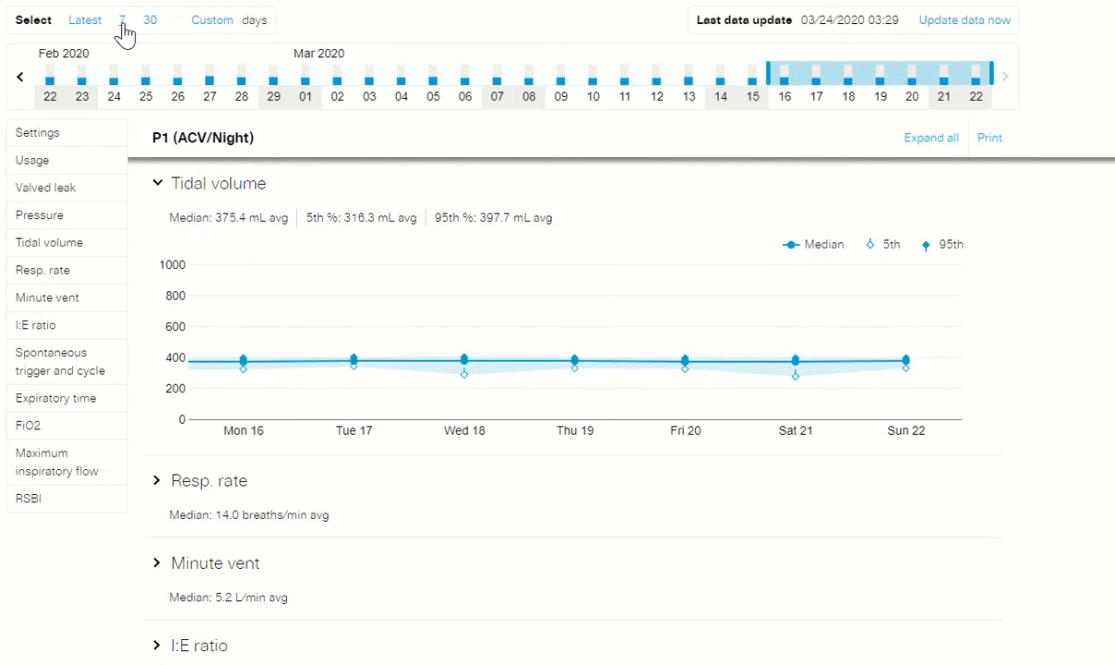
pyautogui.moveTo(242, 358)
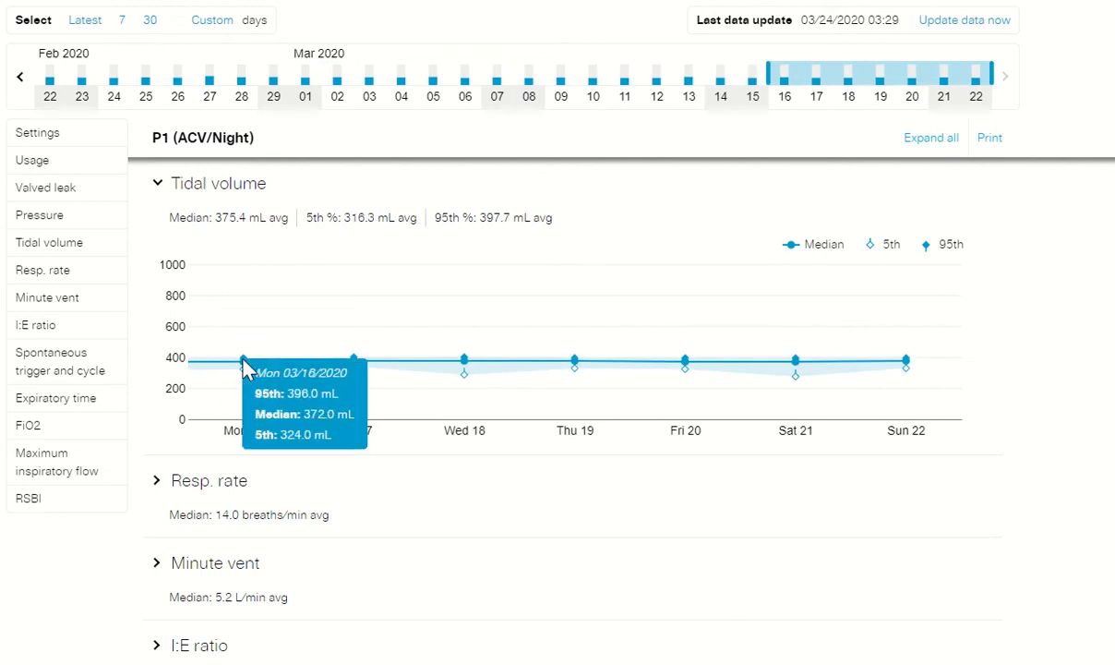
pyautogui.moveTo(354, 358)
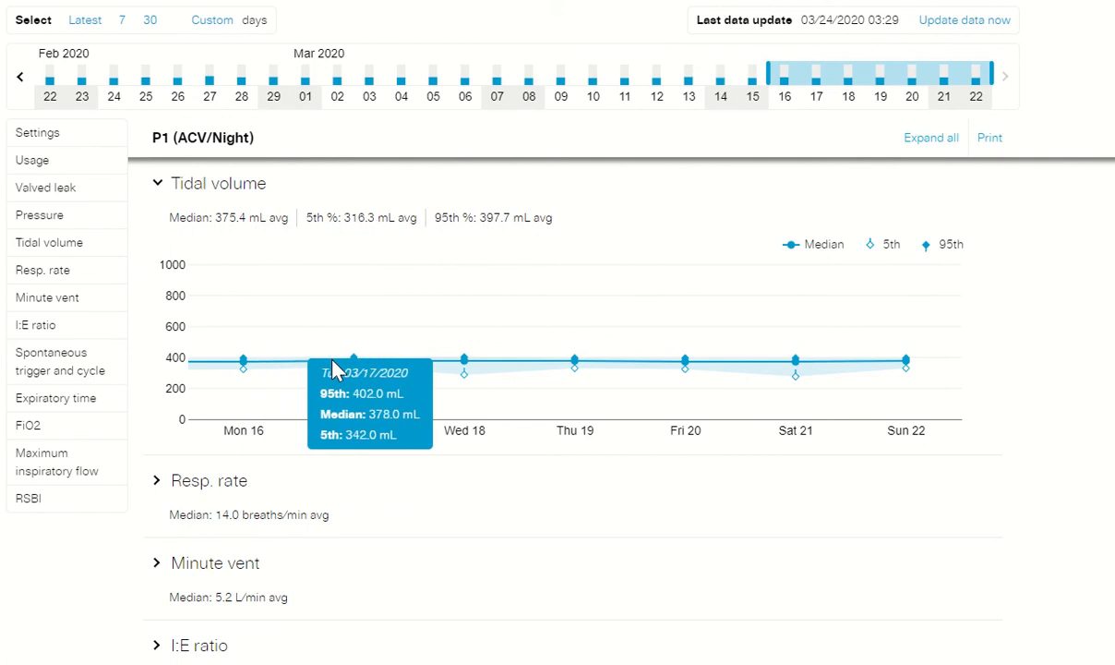
pyautogui.moveTo(354, 358)
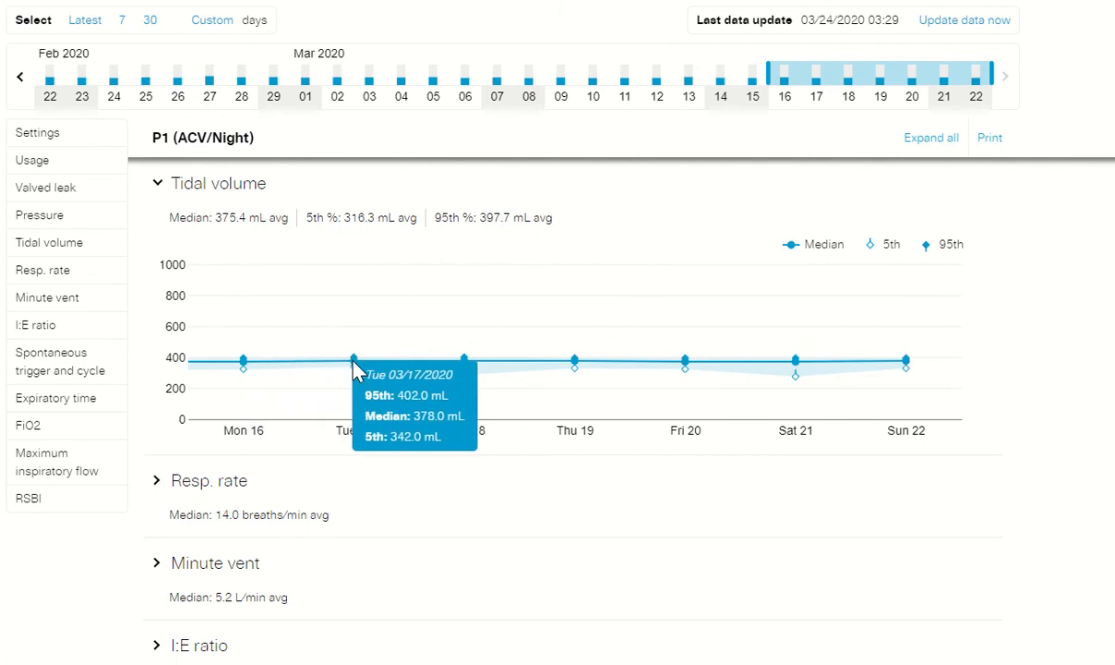
pyautogui.moveTo(466, 357)
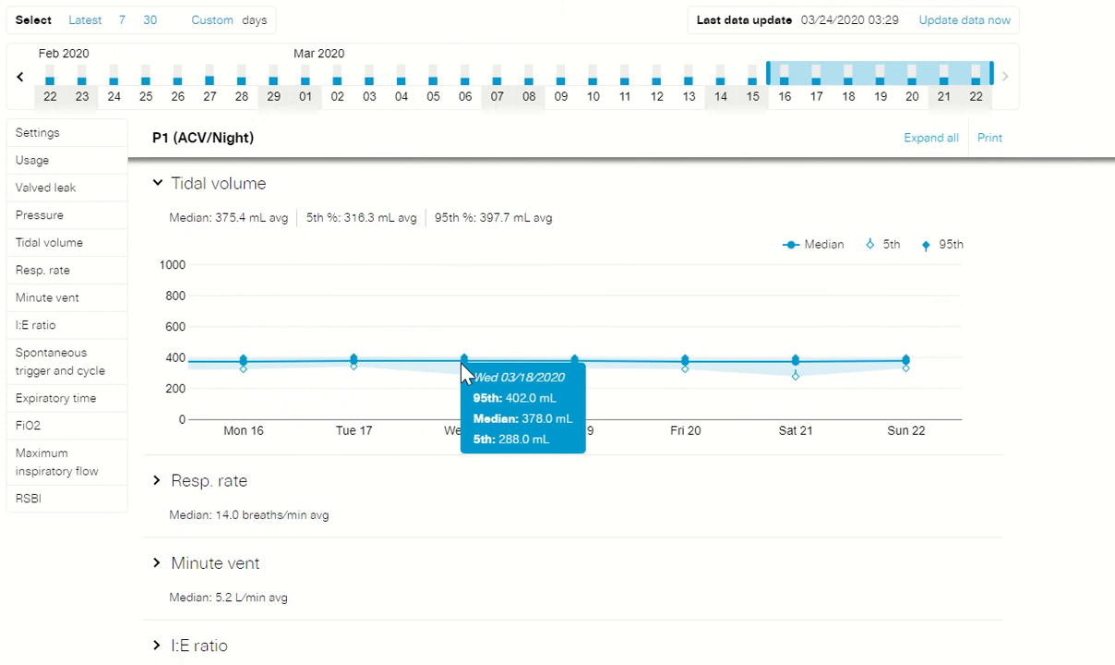
pyautogui.moveTo(573, 359)
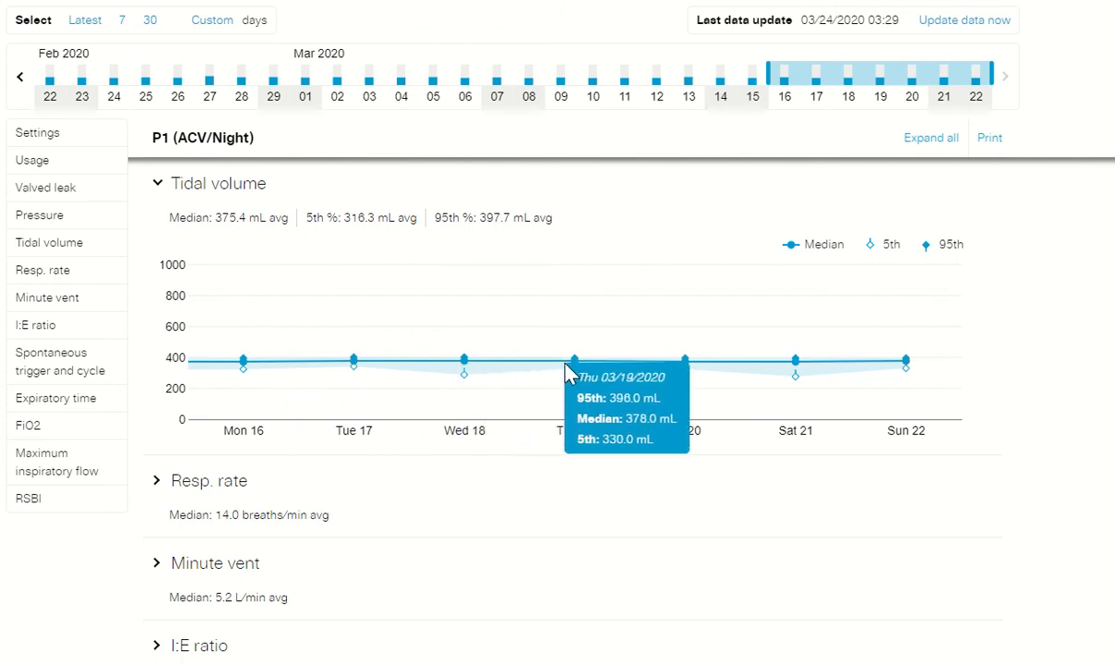
pyautogui.moveTo(685, 362)
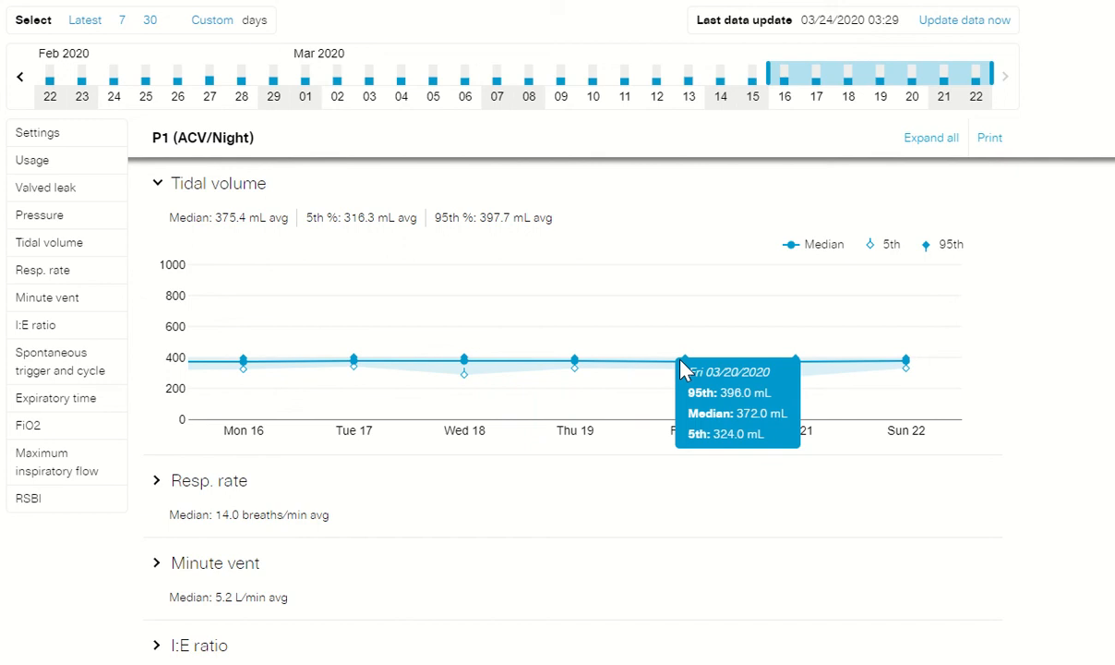
pyautogui.moveTo(686, 368)
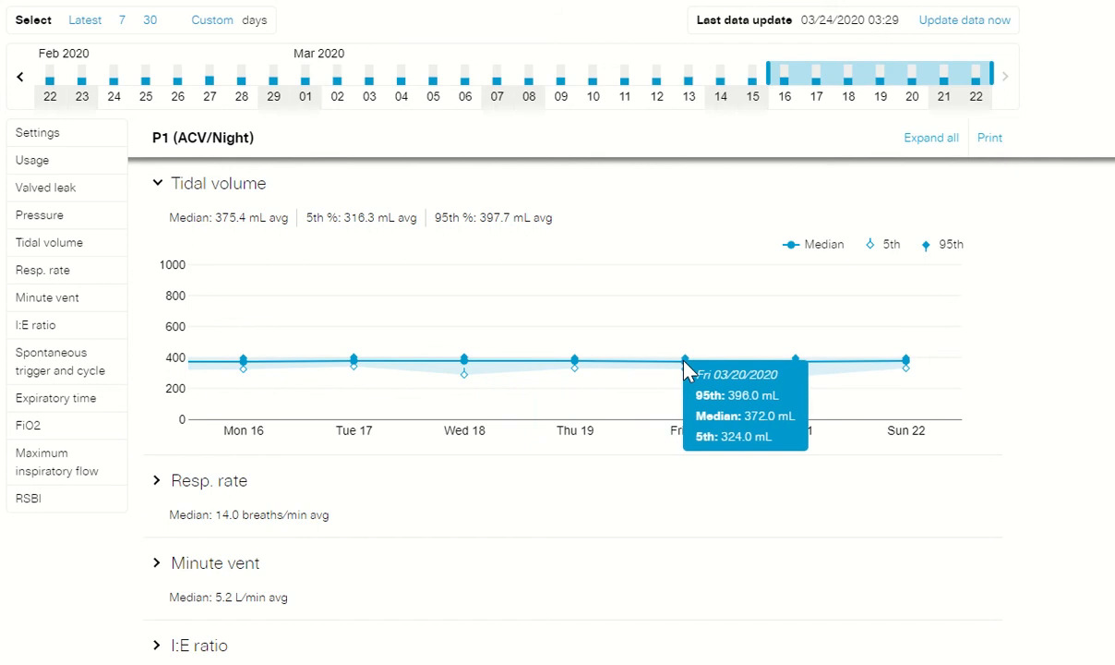
pyautogui.moveTo(968, 155)
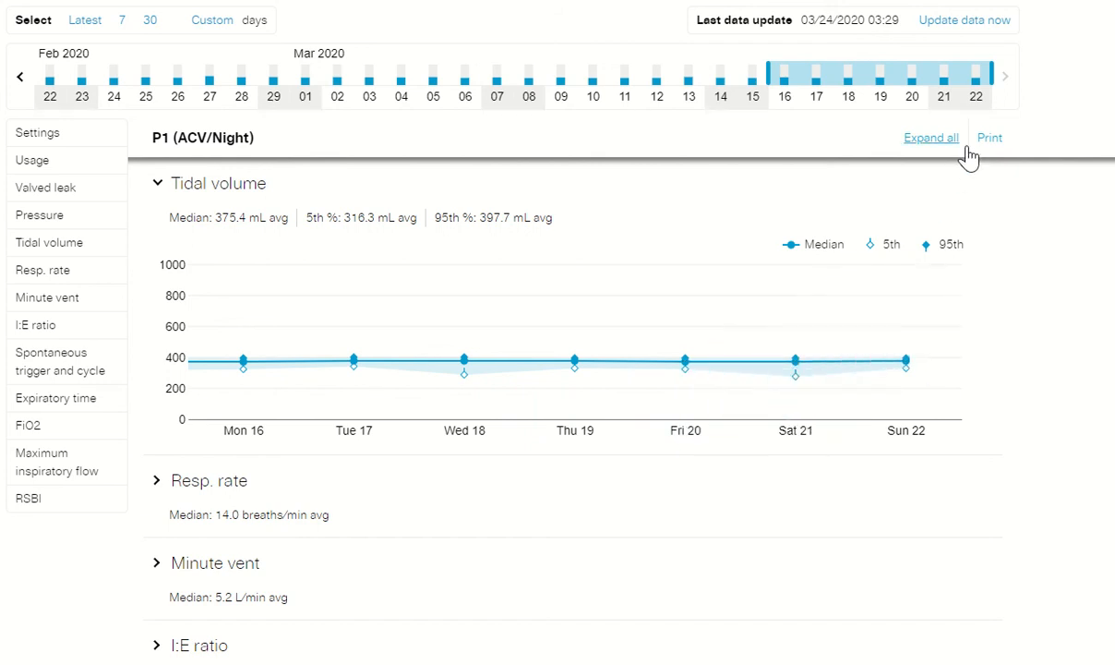
pyautogui.moveTo(988, 74)
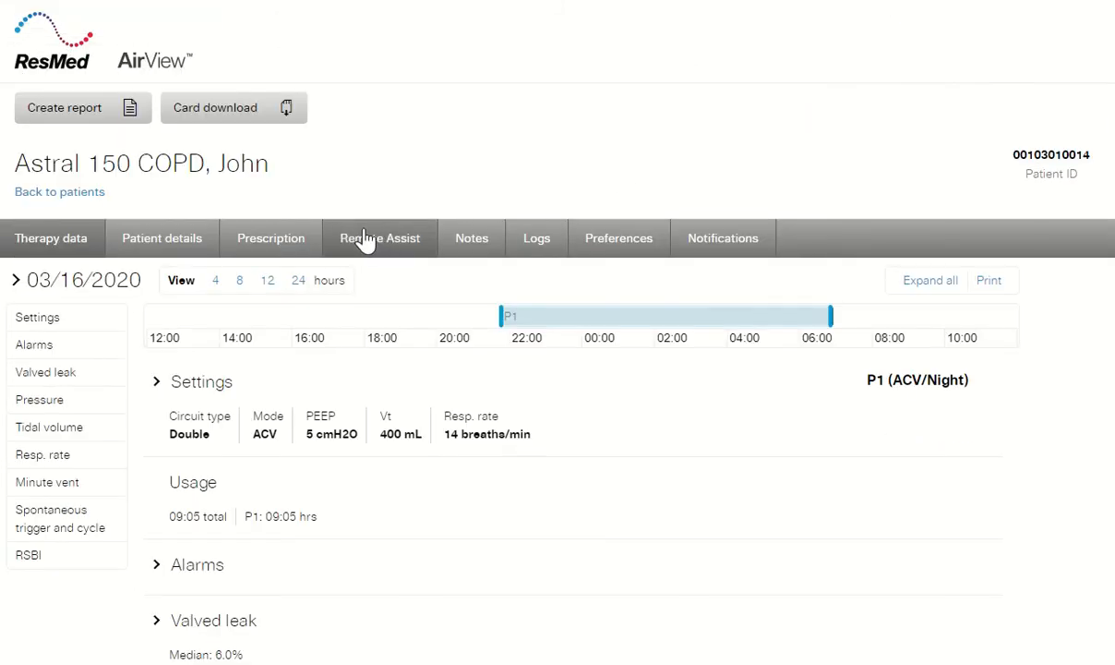
pyautogui.moveTo(97, 388)
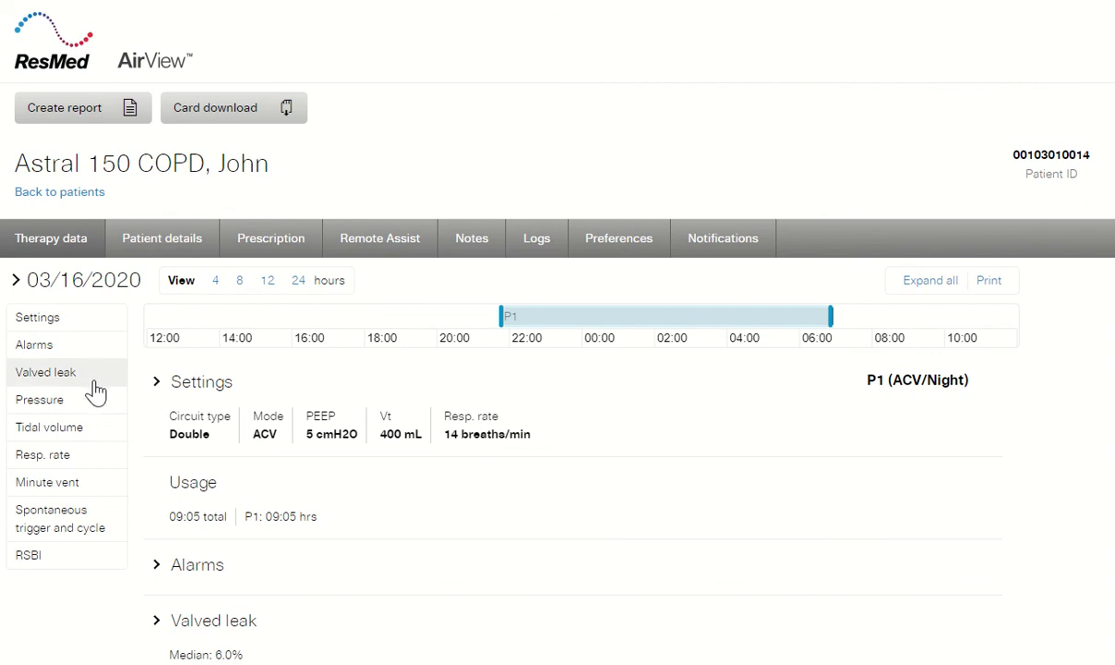
pyautogui.moveTo(90, 411)
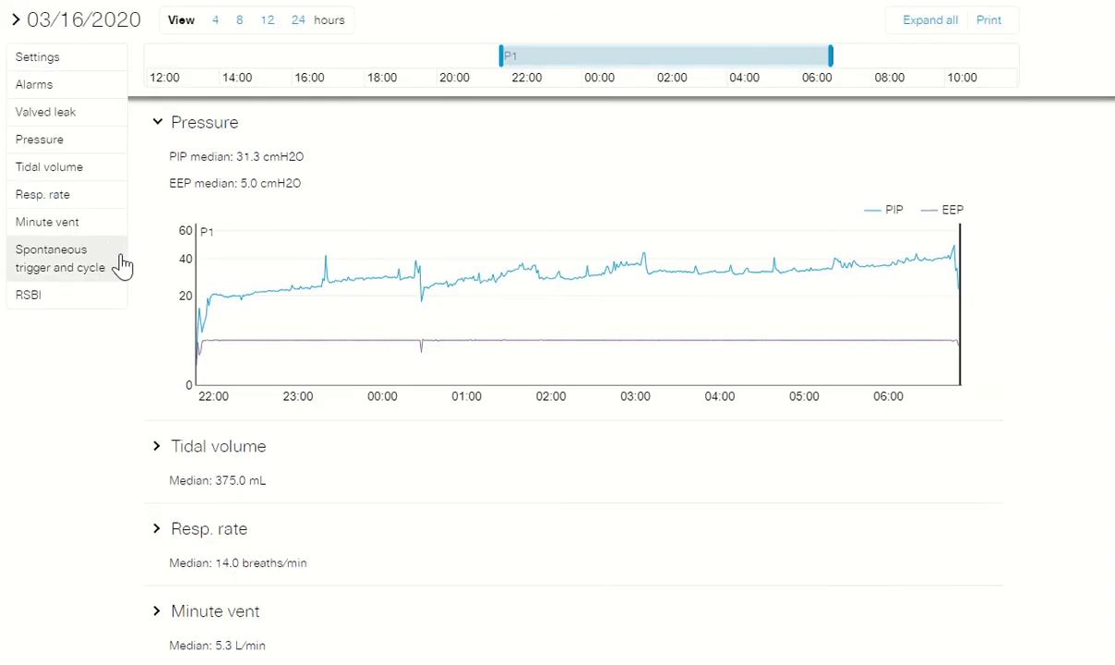
pyautogui.moveTo(157, 453)
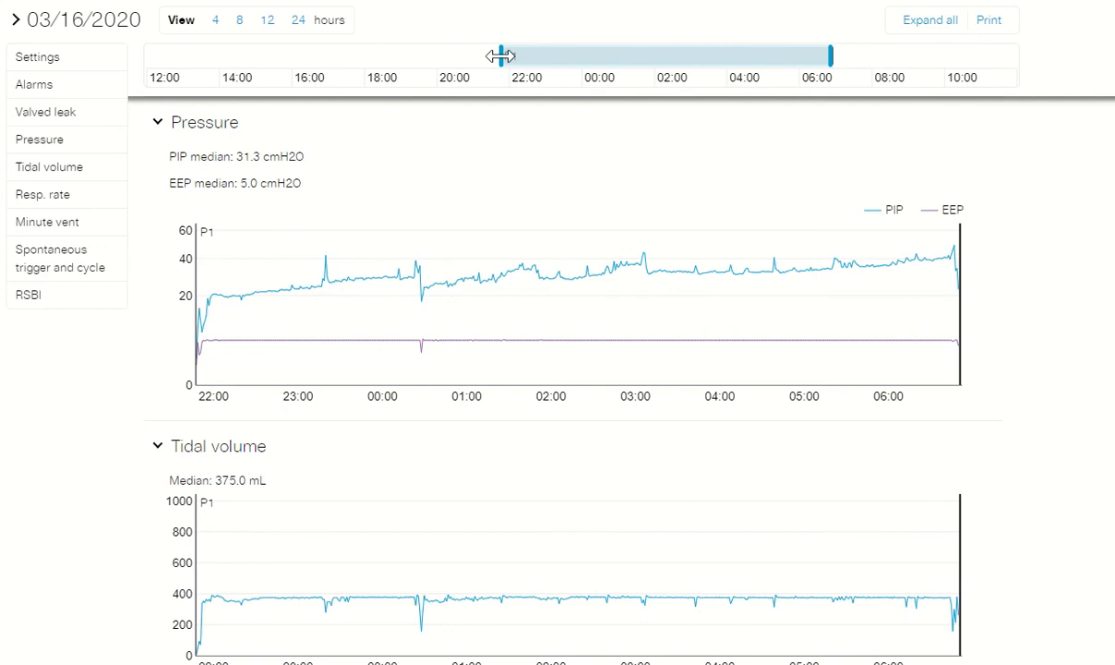
# - Trim the March 16 graphs to start near 03:15, ending around 07:00
pyautogui.moveTo(498, 55); pyautogui.dragTo(524, 56)
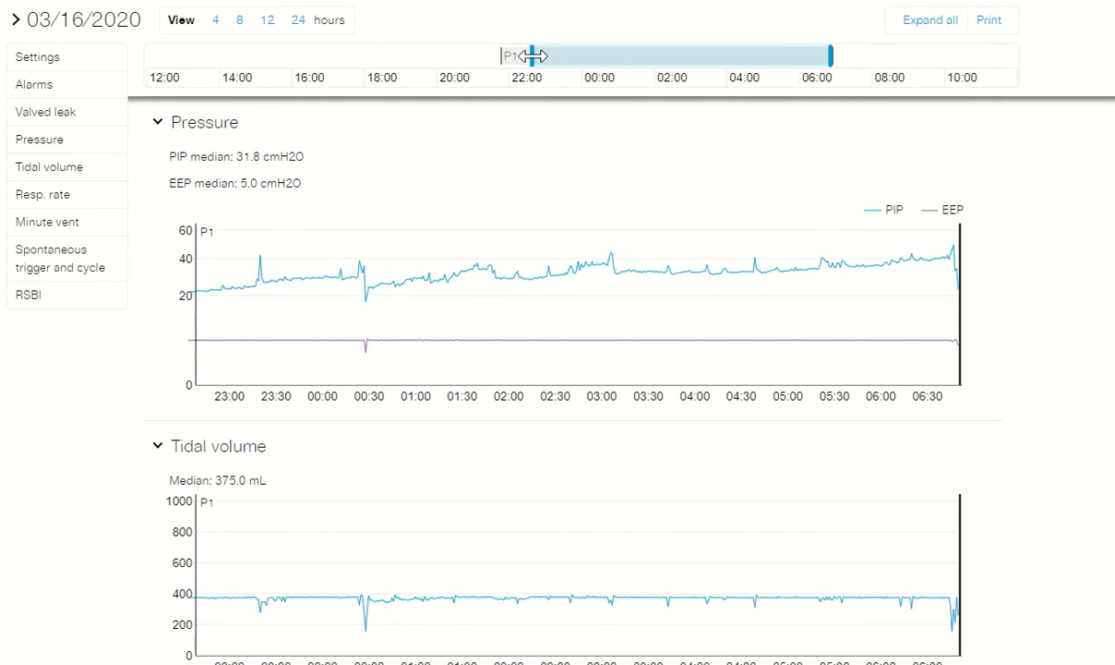
pyautogui.moveTo(528, 55); pyautogui.dragTo(596, 55)
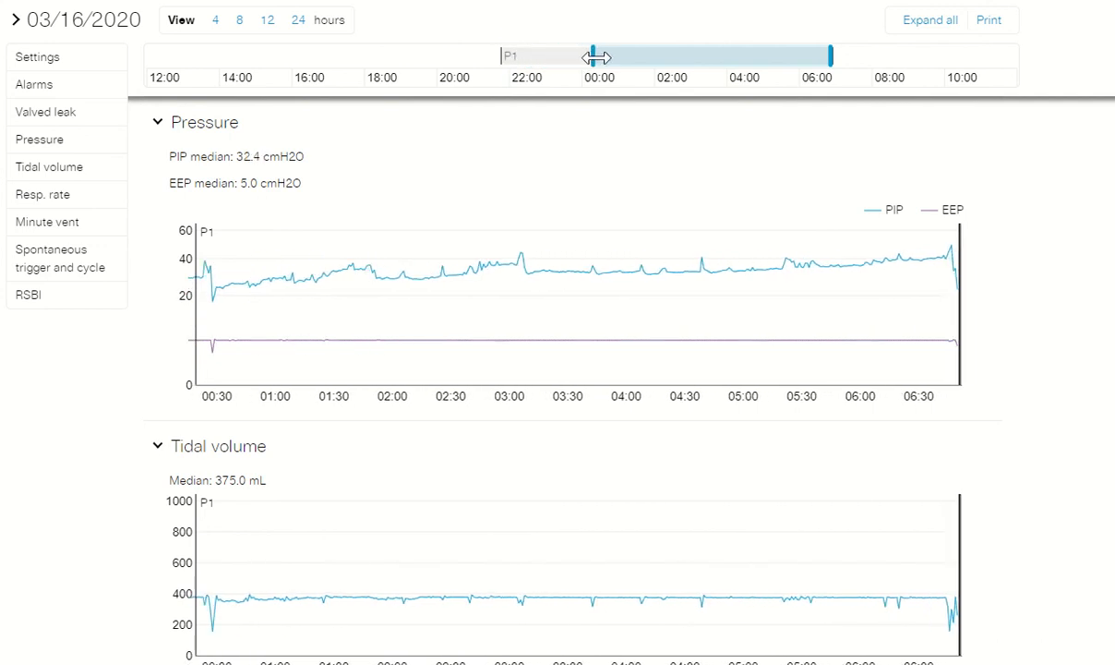
pyautogui.moveTo(595, 58); pyautogui.dragTo(669, 57)
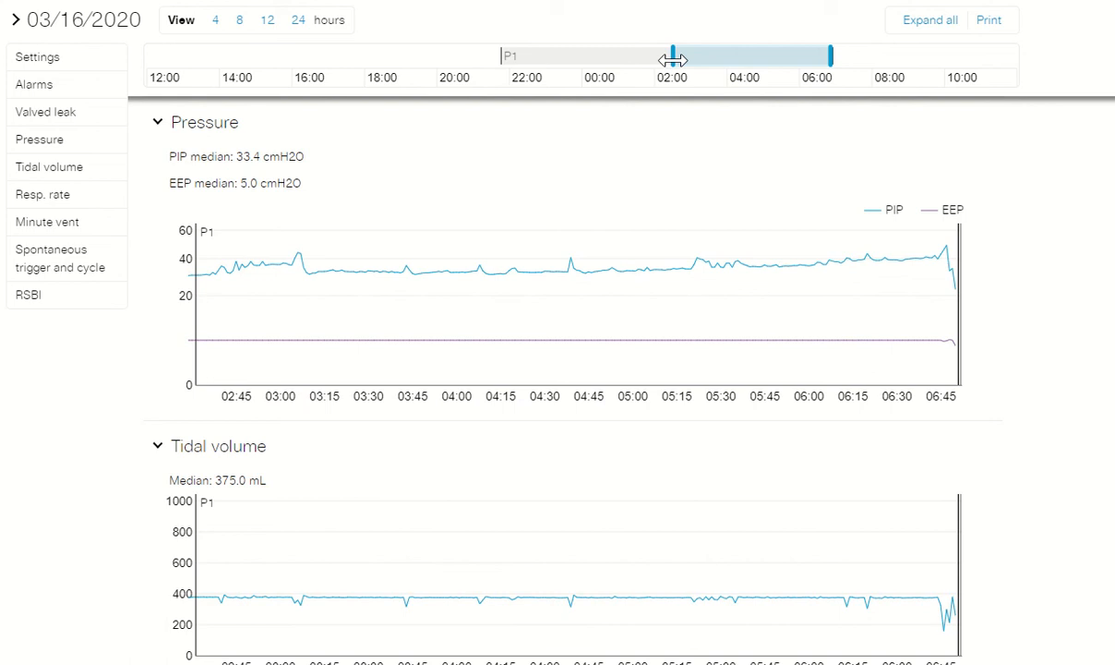
pyautogui.moveTo(674, 57); pyautogui.dragTo(697, 58)
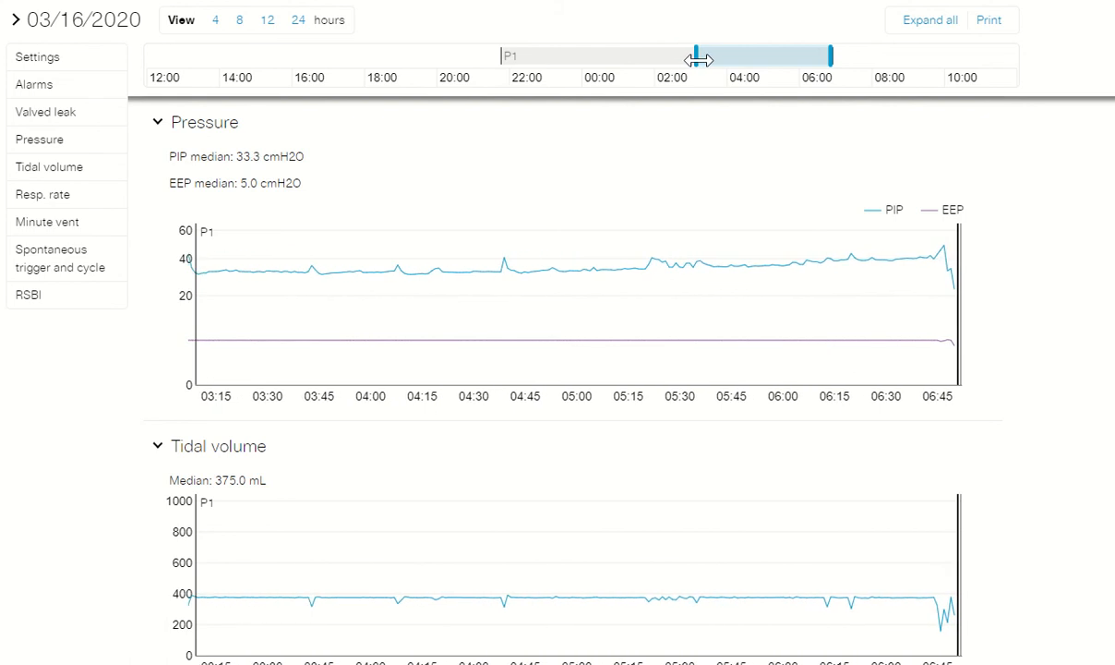
pyautogui.moveTo(700, 55); pyautogui.dragTo(722, 60)
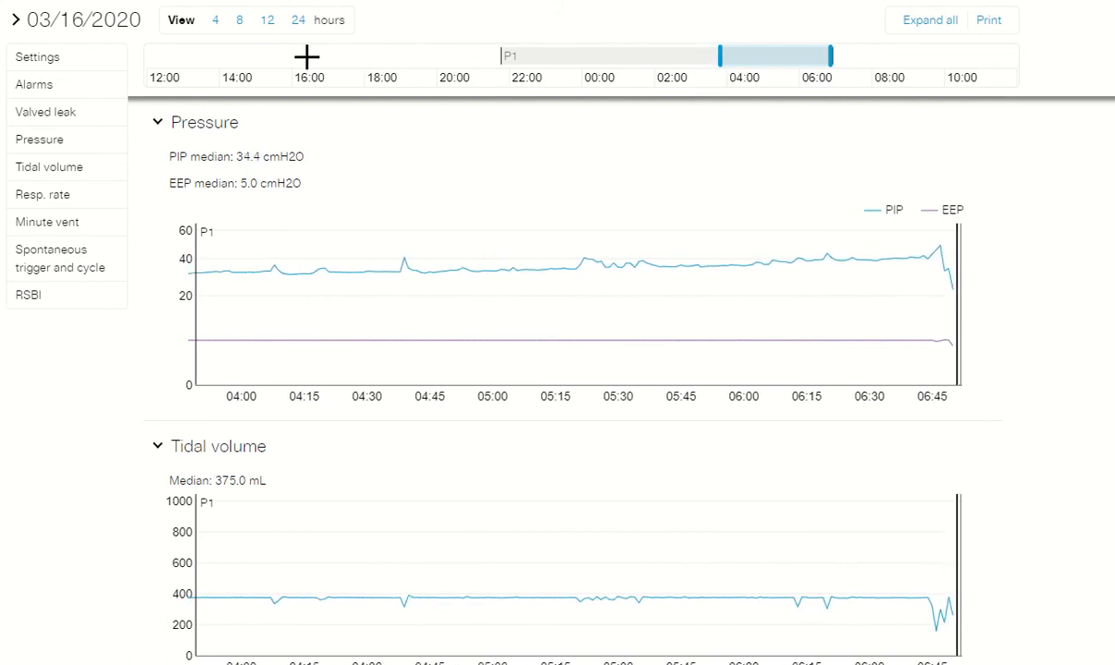
pyautogui.click(215, 19)
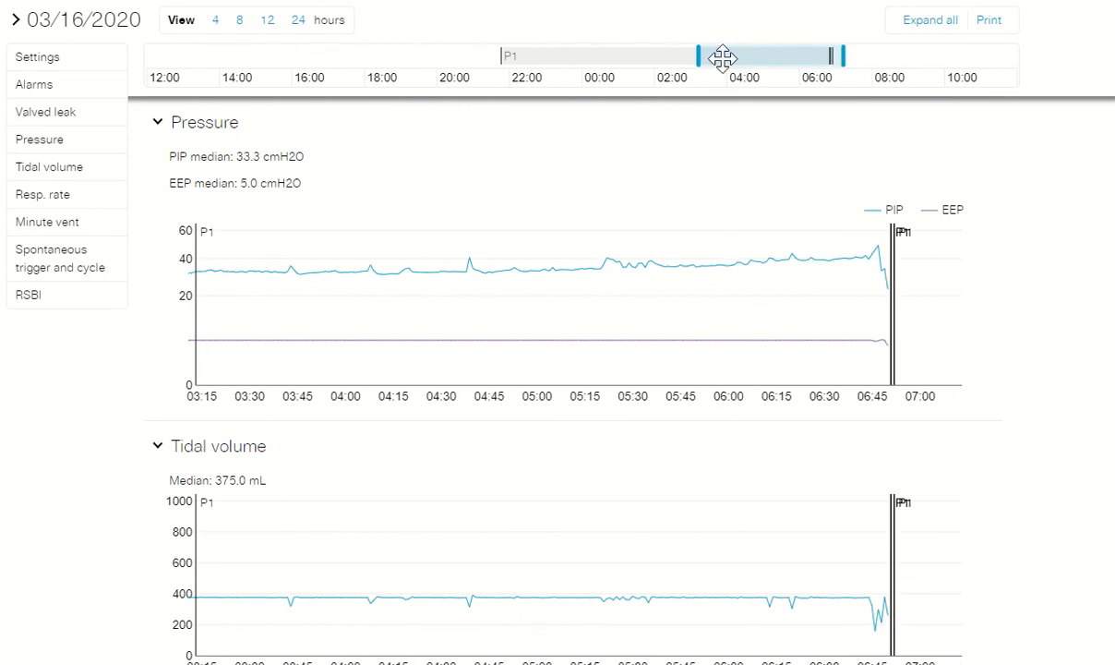
# - Slide the narrowed time window earlier to cover about 02:30 to 06:15
pyautogui.moveTo(725, 55); pyautogui.dragTo(697, 56)
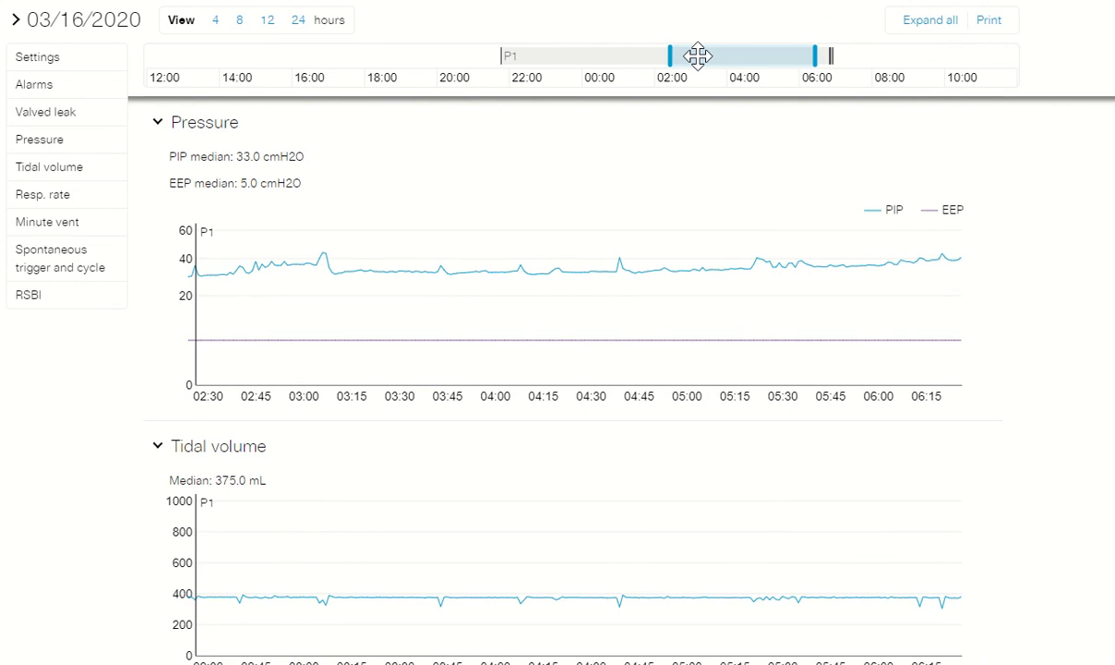
pyautogui.moveTo(334, 265)
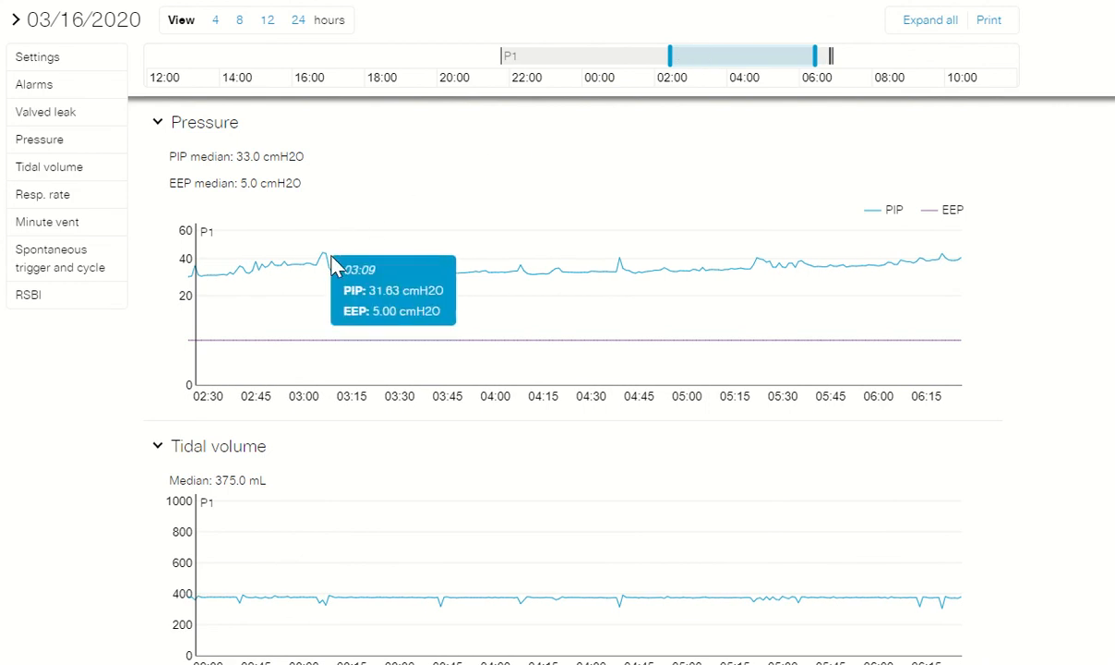
pyautogui.moveTo(352, 280)
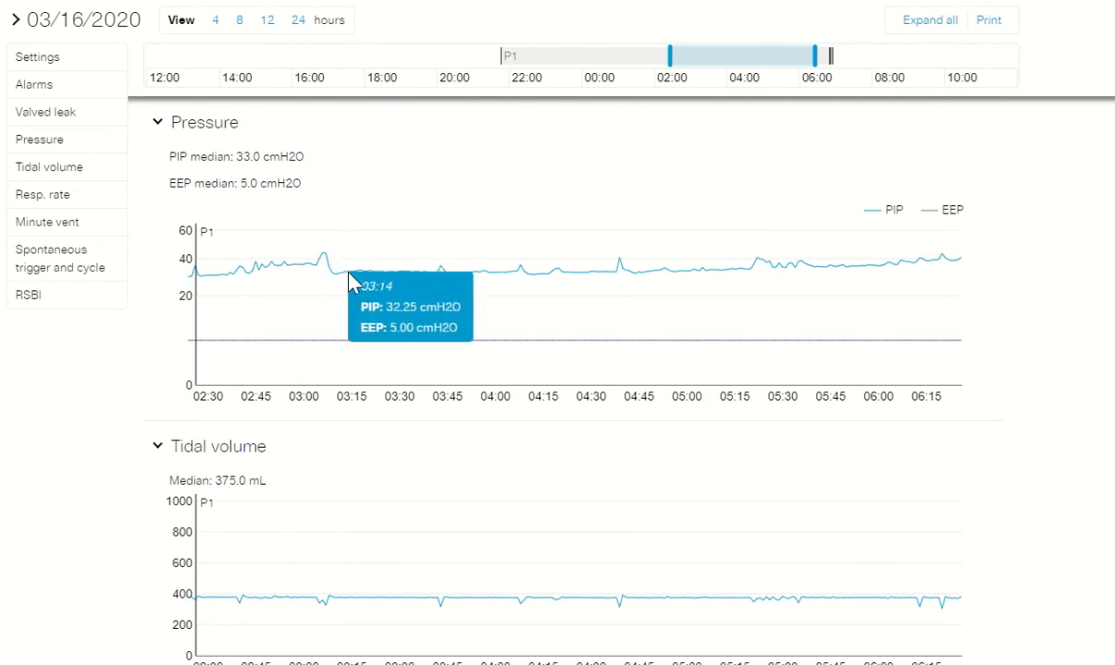
pyautogui.moveTo(381, 285)
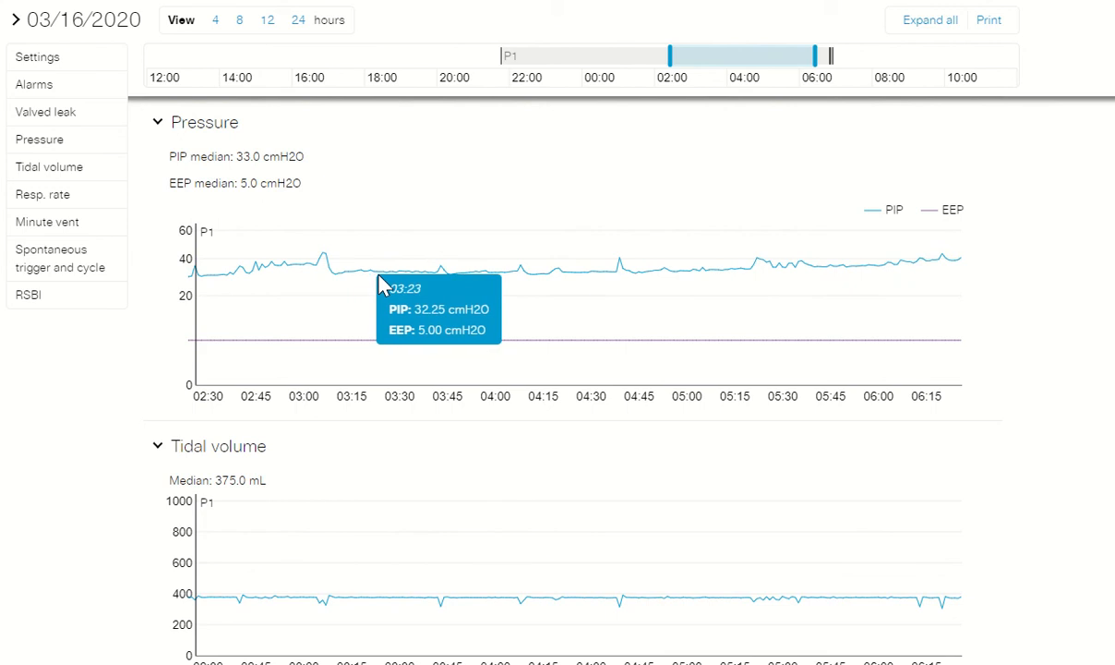